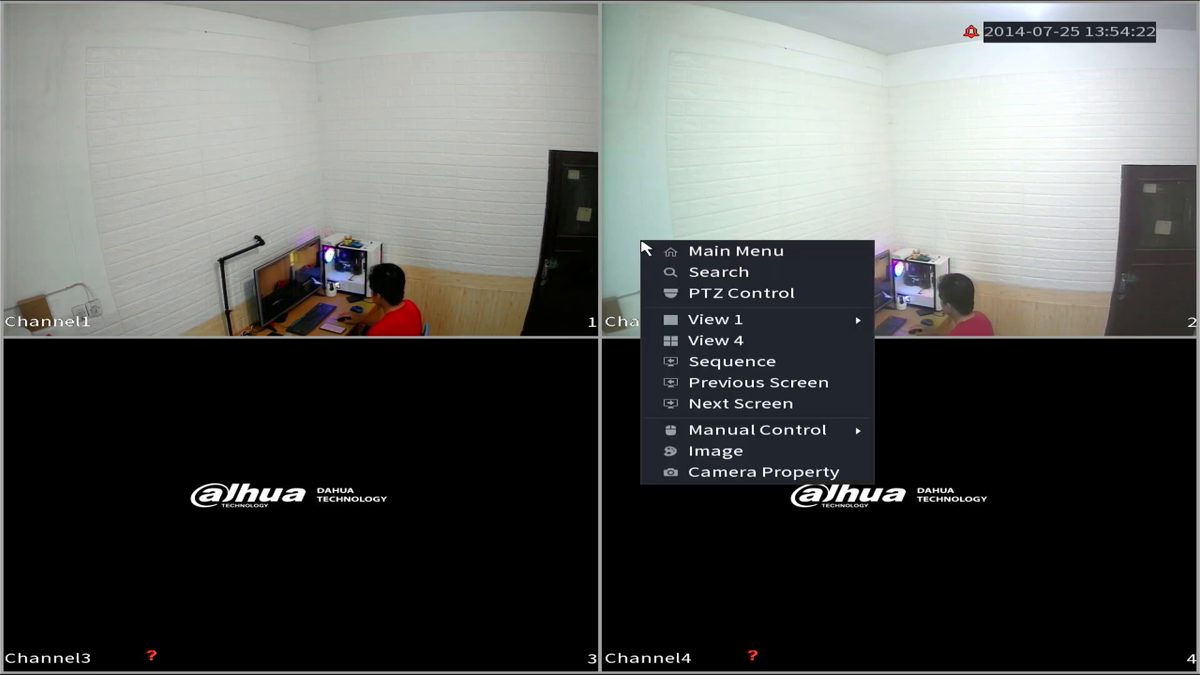
- Log in as admin with the unlock pattern from live view, reaching the main menu
left_click(735, 251)
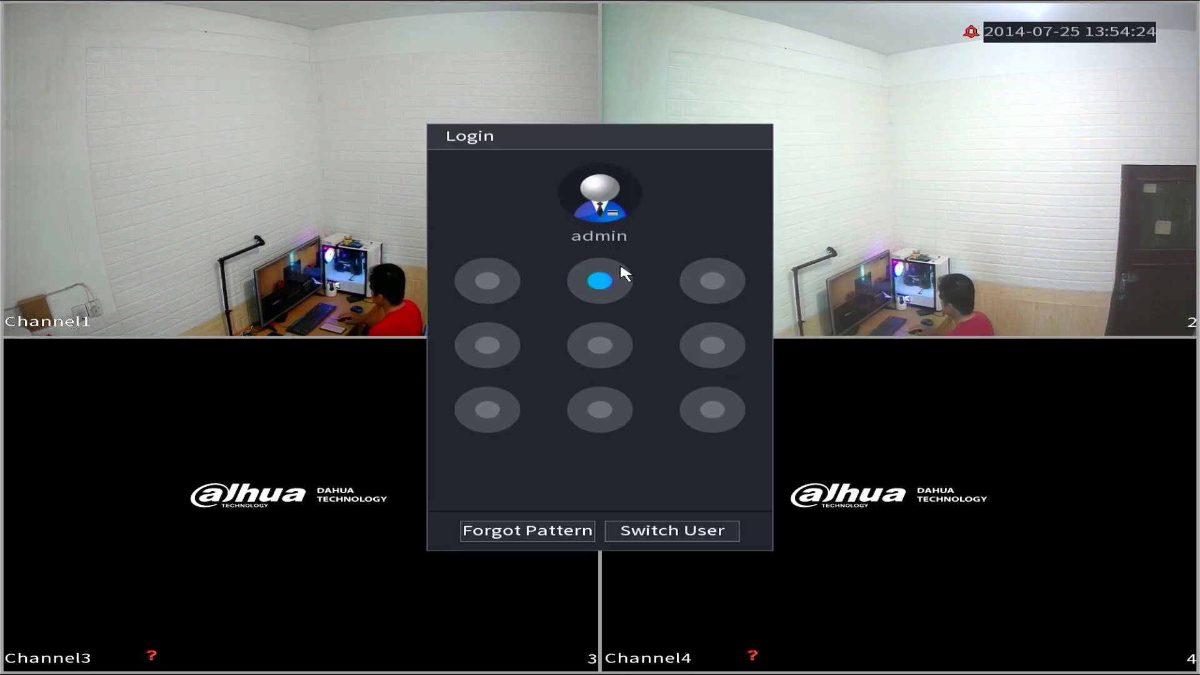
left_click_drag(599, 279, 711, 410)
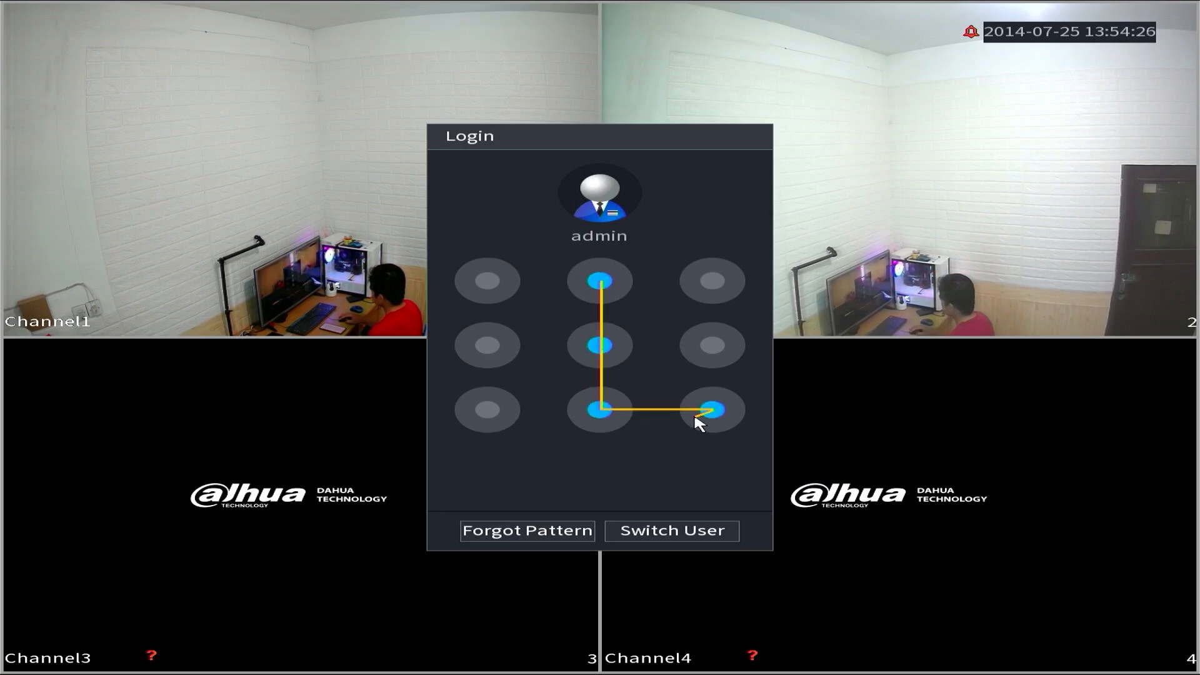
left_click(710, 411)
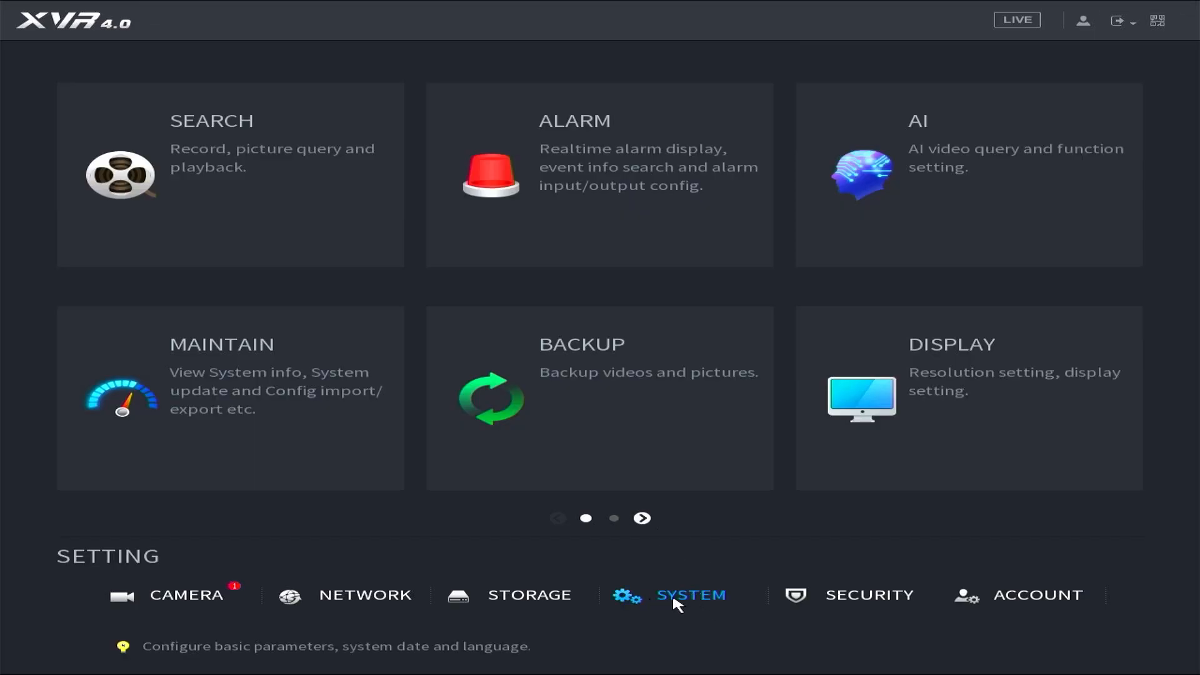
- Go to SYSTEM settings, landing on the General > Basic parameters page
left_click(690, 595)
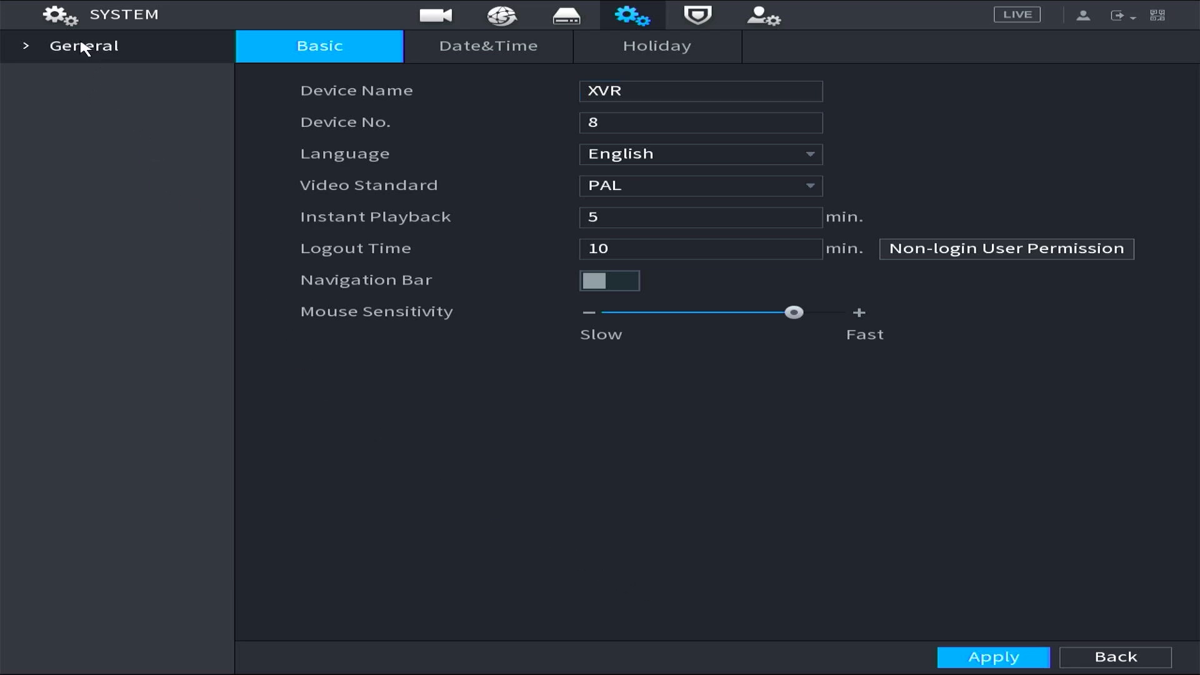
mouse_move(320, 48)
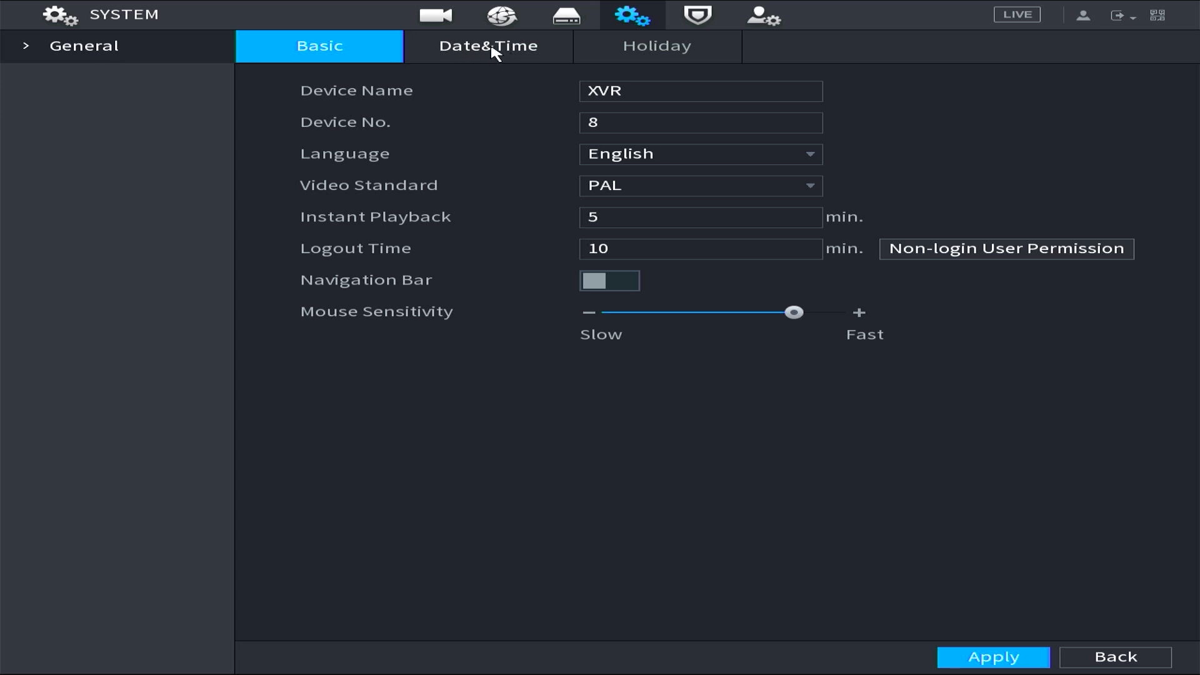
- Set the Date&Time time zone to (UTC+07:00) Bangkok, Hanoi, Jakarta
left_click(488, 47)
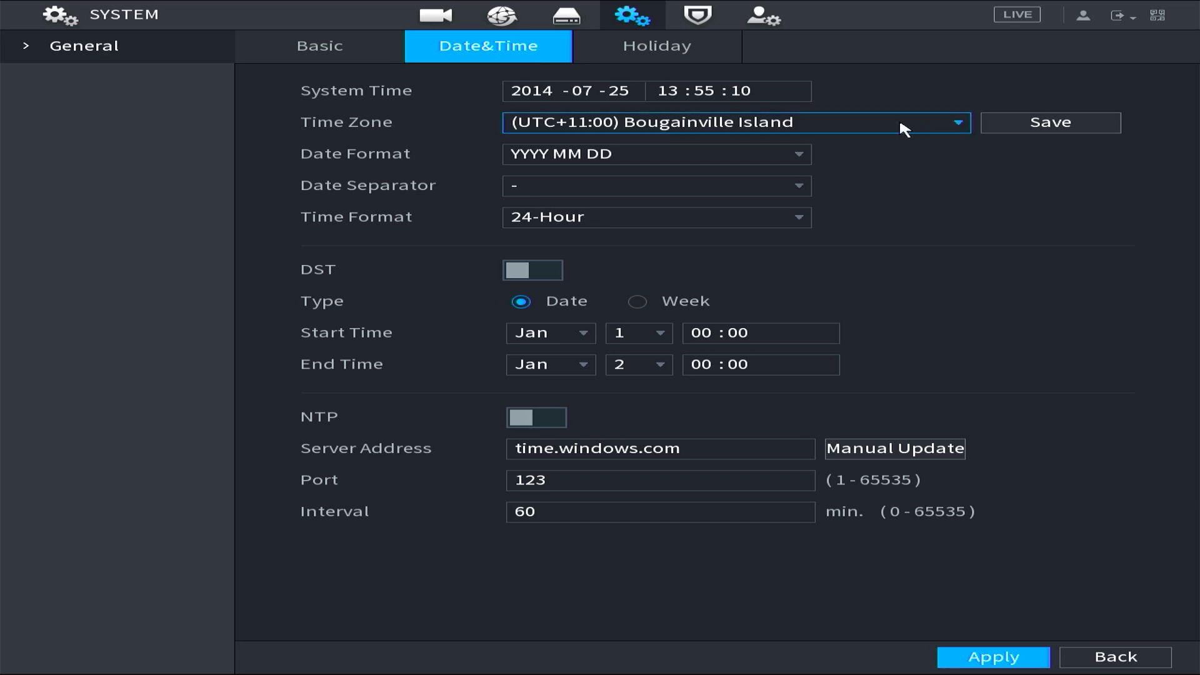
mouse_move(953, 130)
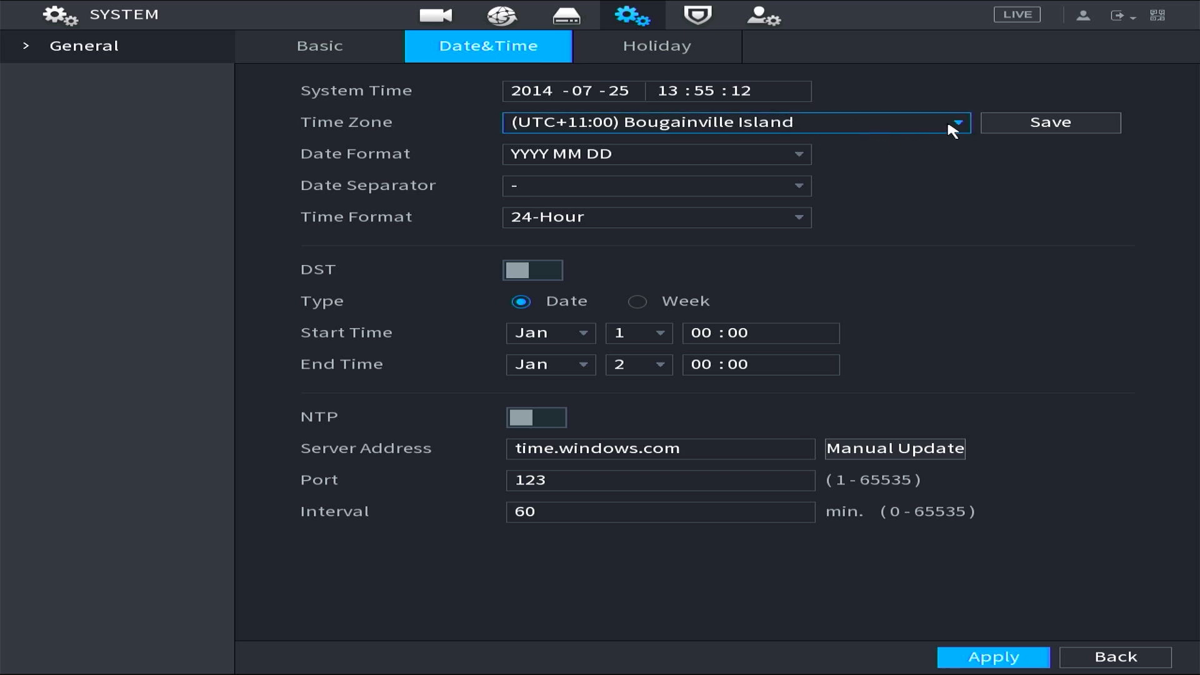
left_click(958, 123)
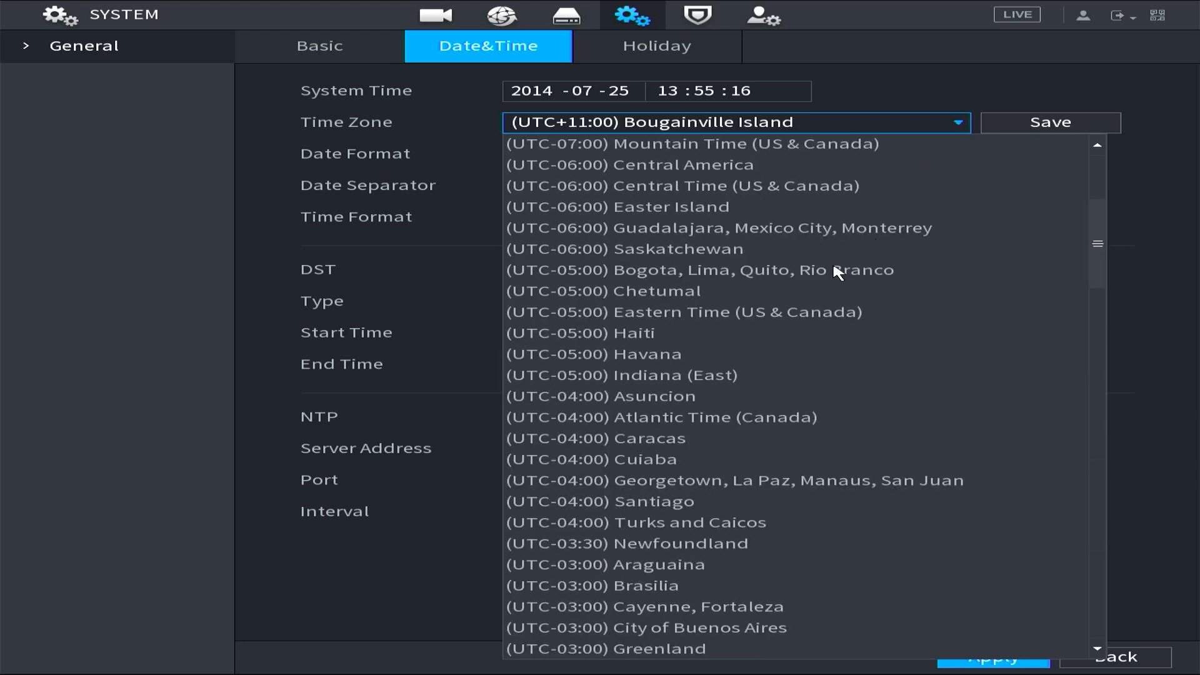
scroll("down", 3)
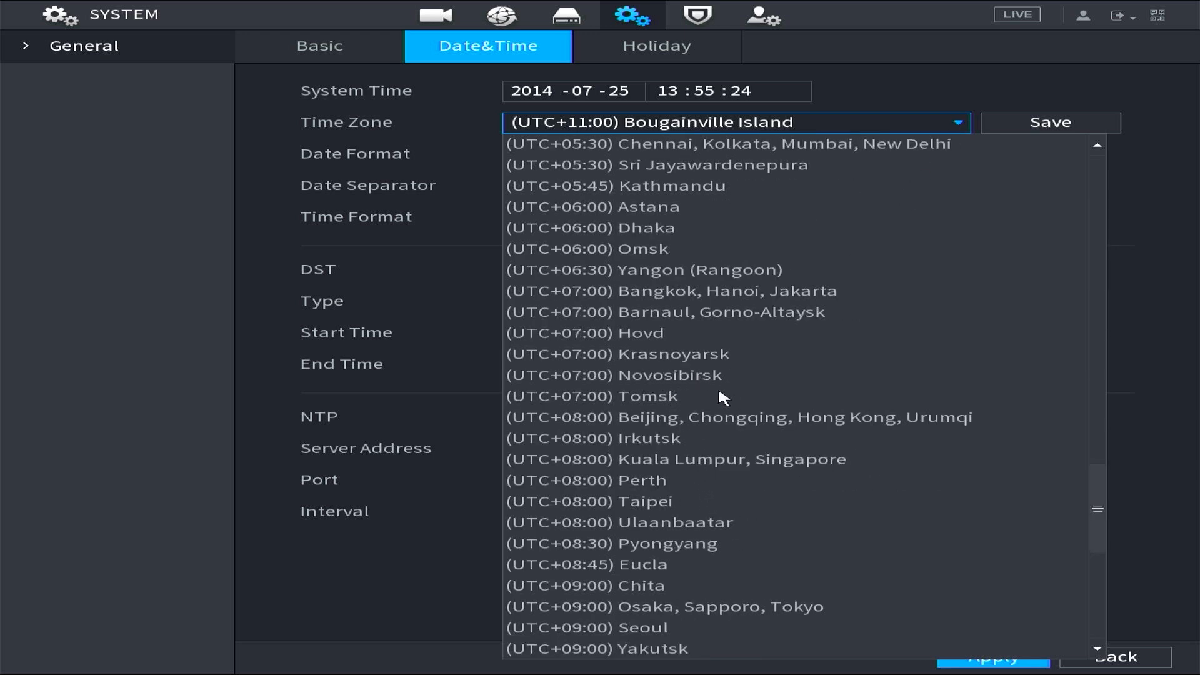
left_click(671, 292)
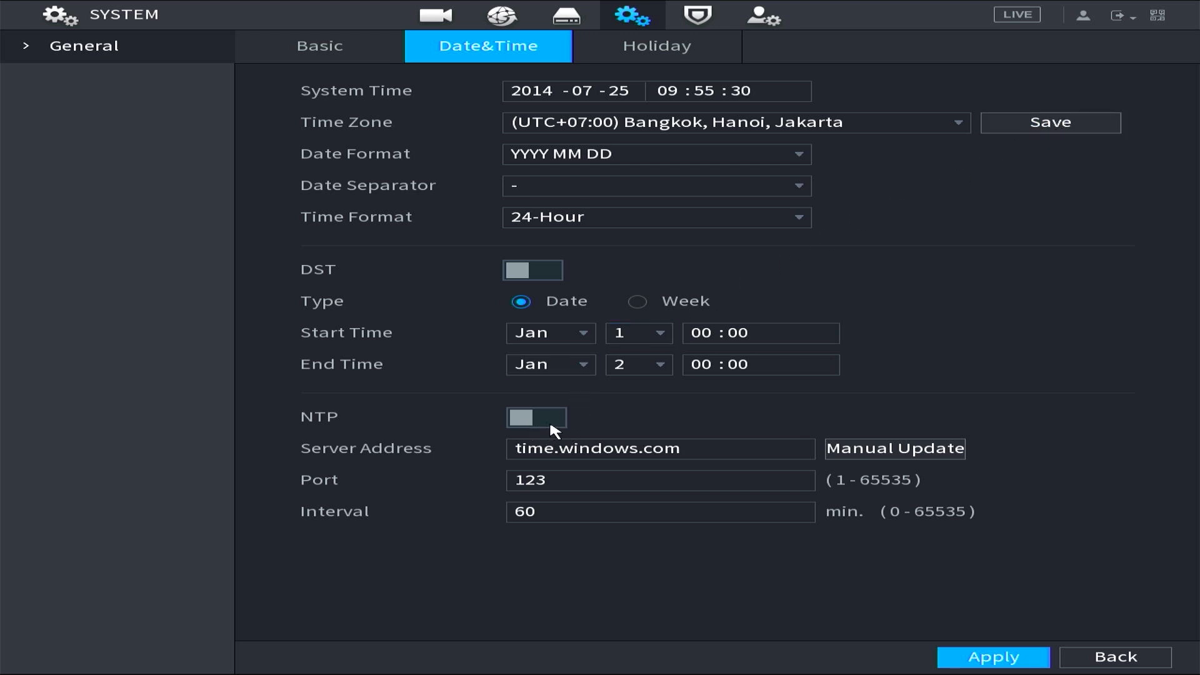
left_click(536, 417)
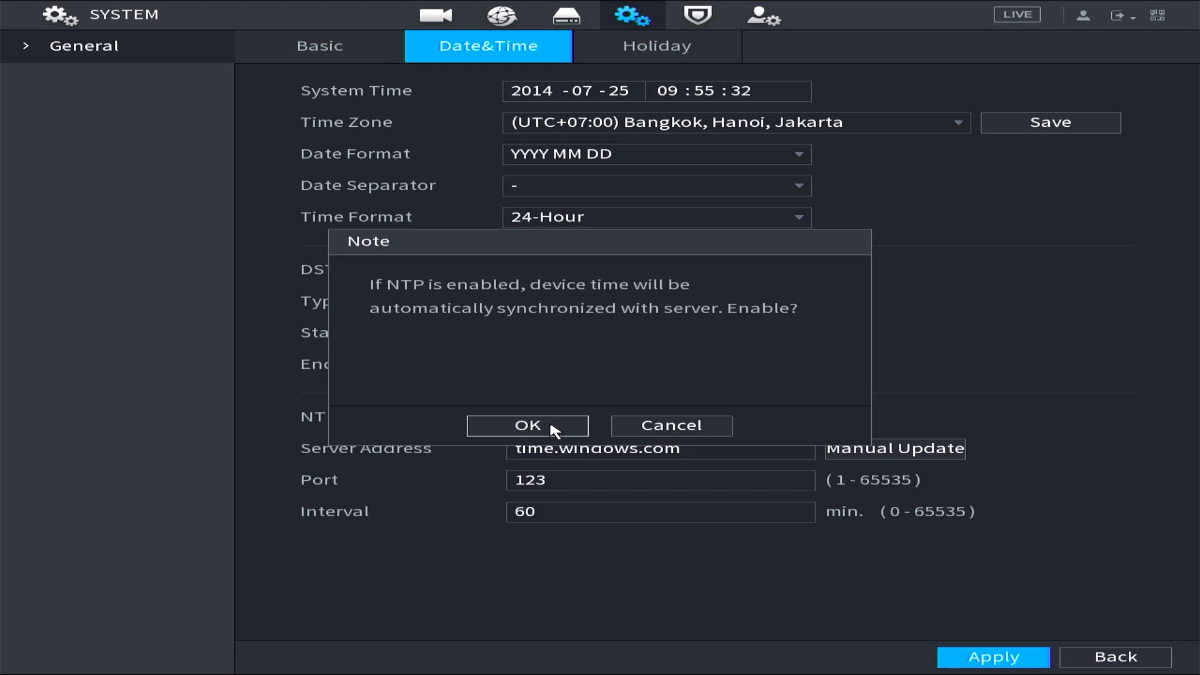
mouse_move(565, 418)
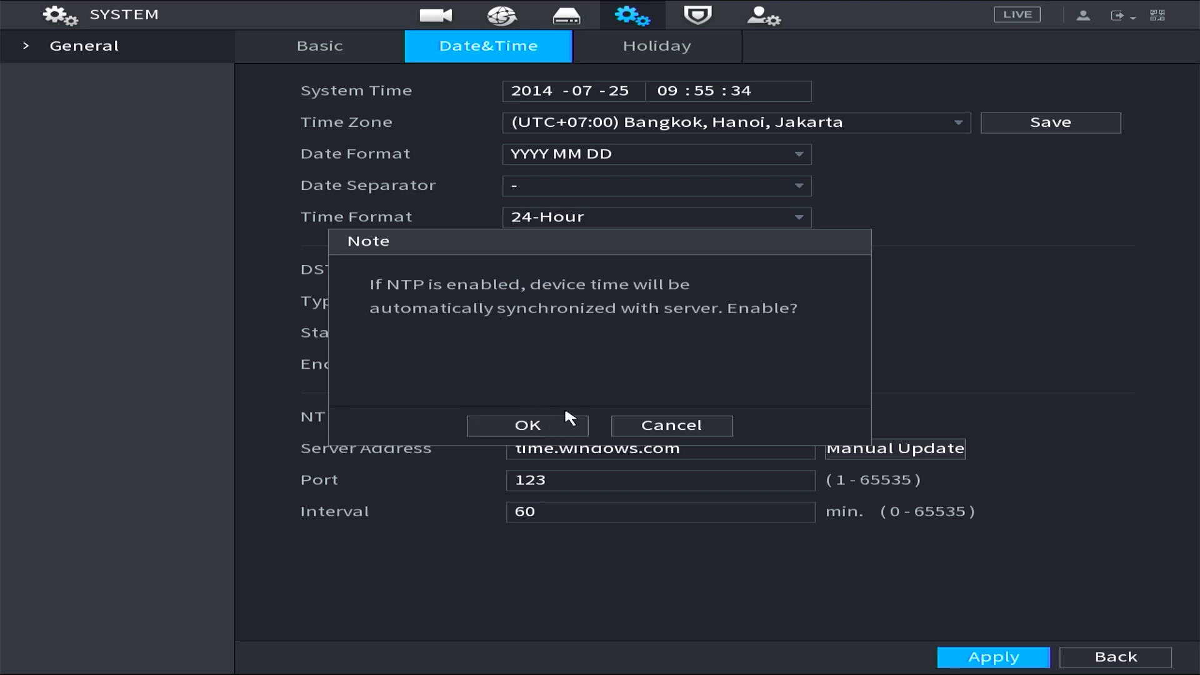
left_click(528, 425)
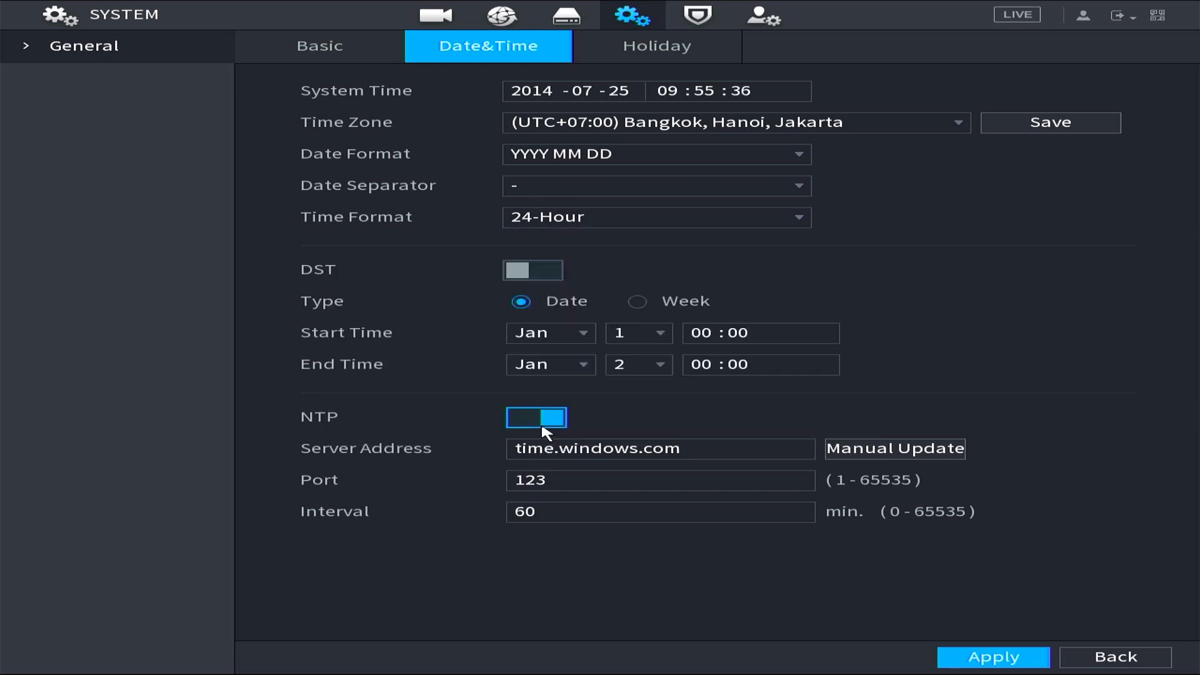
left_click(894, 447)
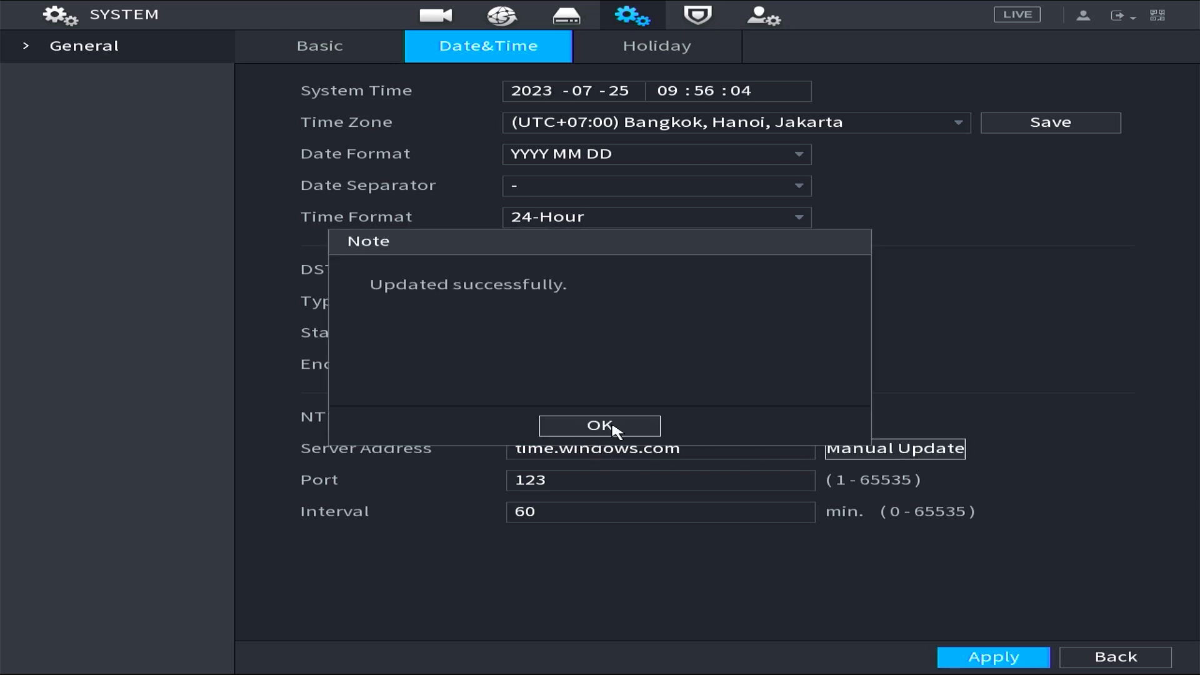
left_click(599, 425)
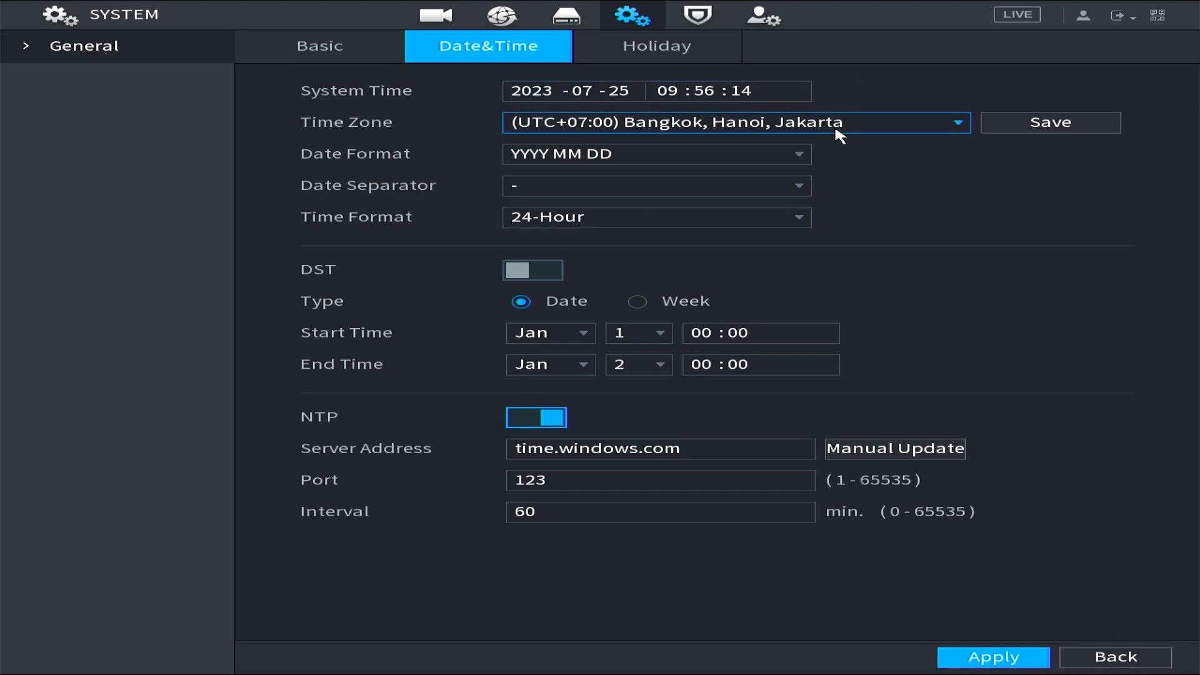
left_click(1114, 662)
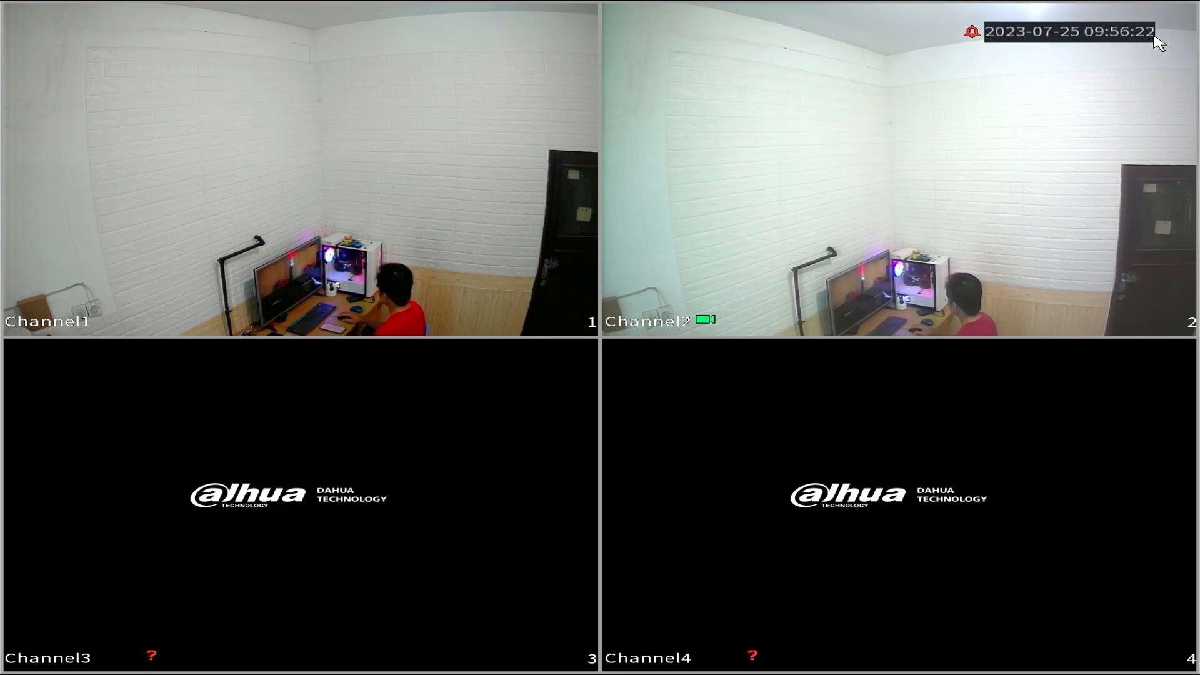
mouse_move(1055, 43)
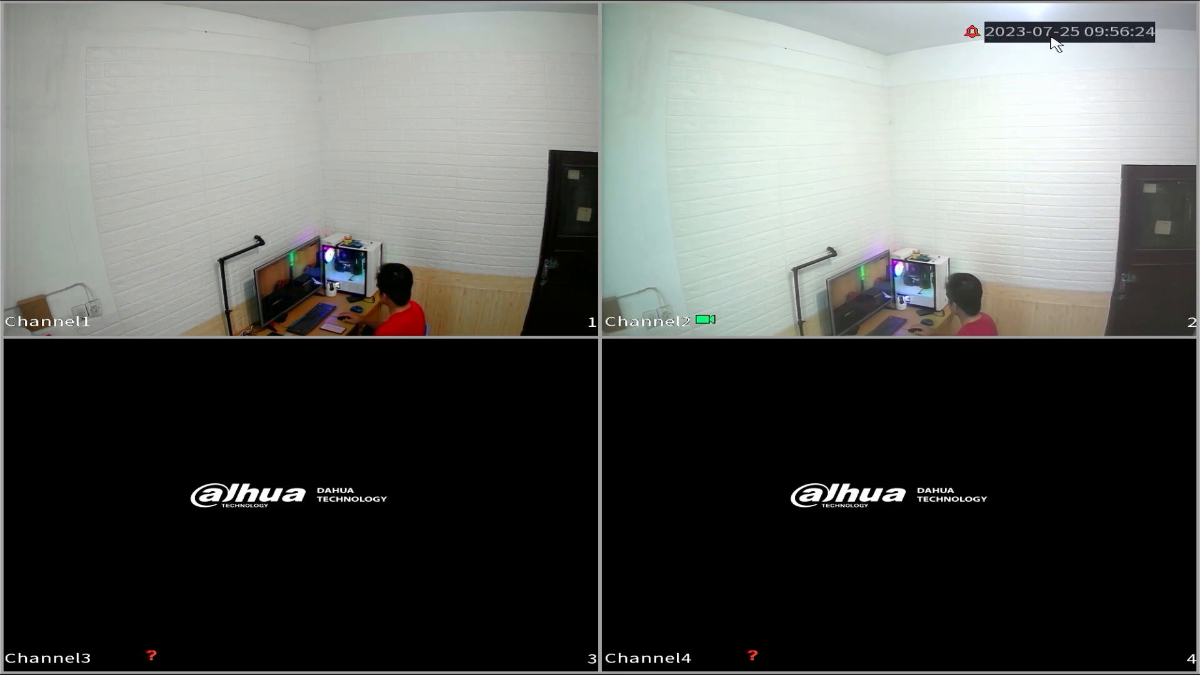
mouse_move(642, 411)
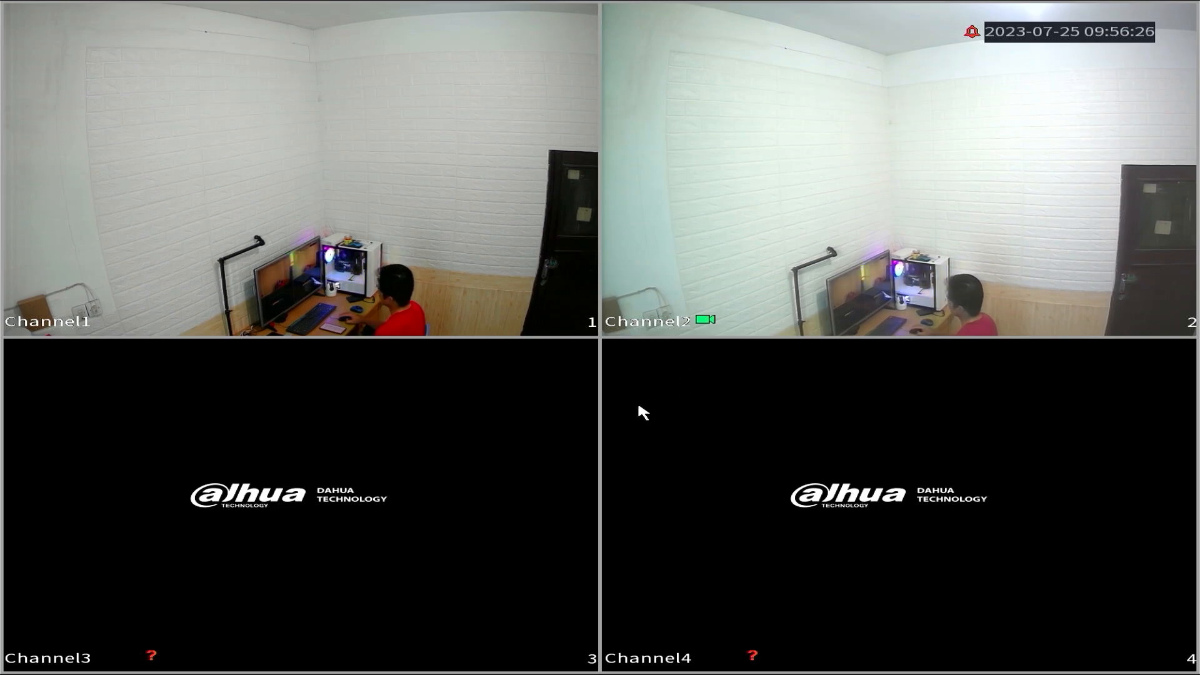